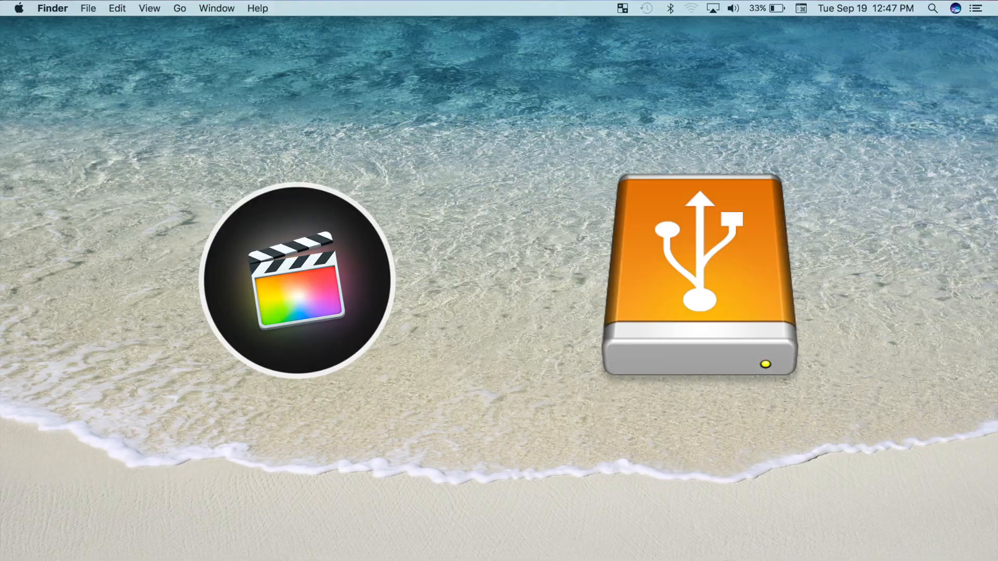
Step: Launch Final Cut Pro with the Demo Library and Cabo 2016 project loaded
double_click(298, 284)
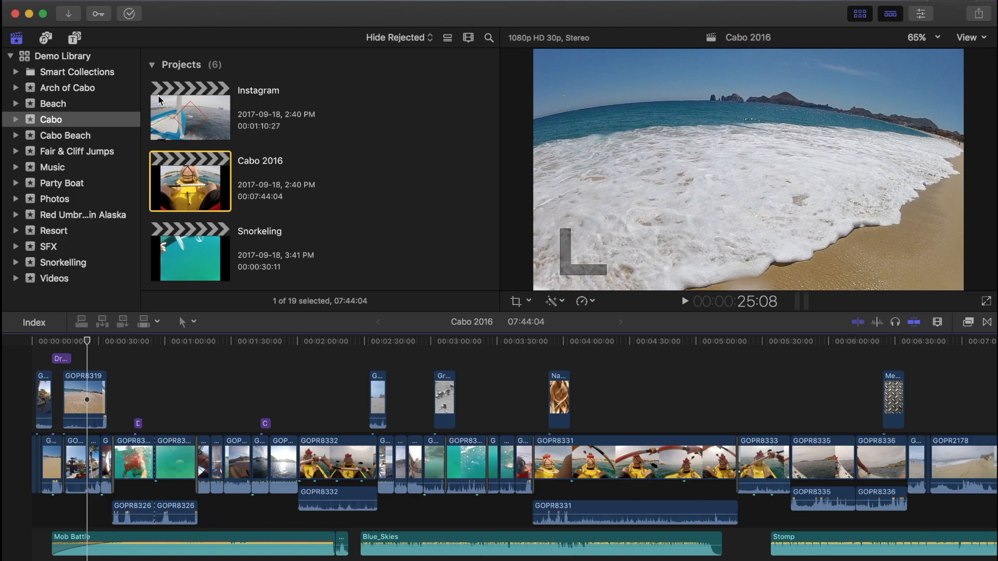
Step: Copy the Cabo 2016 project into a new Copy Library on LaCie 1, without optimized or proxy media
click(189, 181)
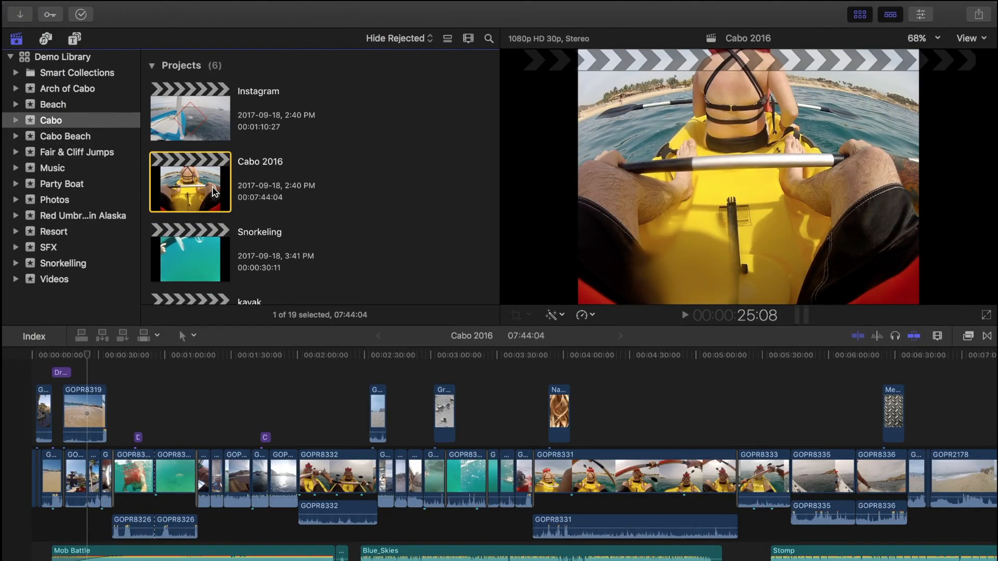
click(194, 13)
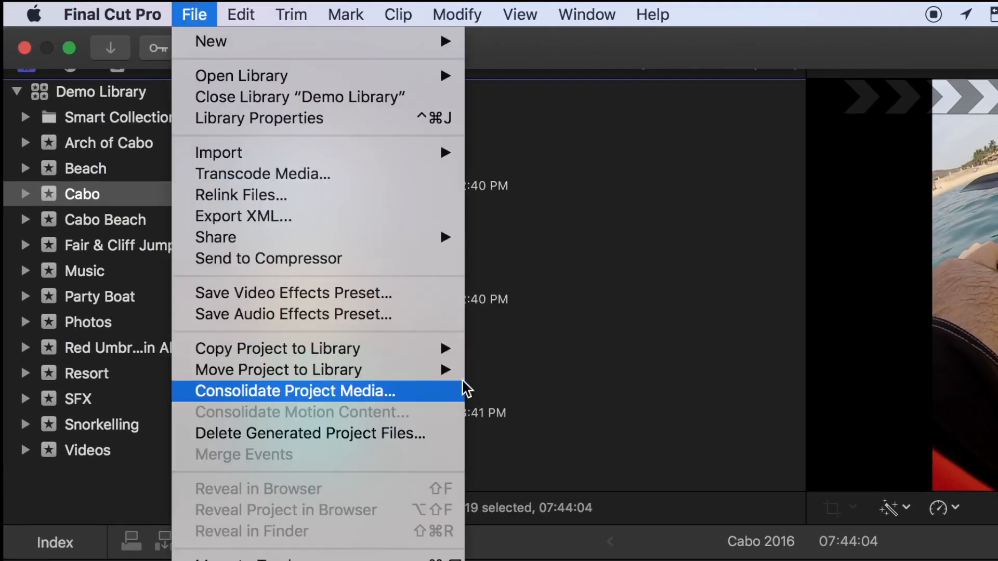
mouse_move(477, 369)
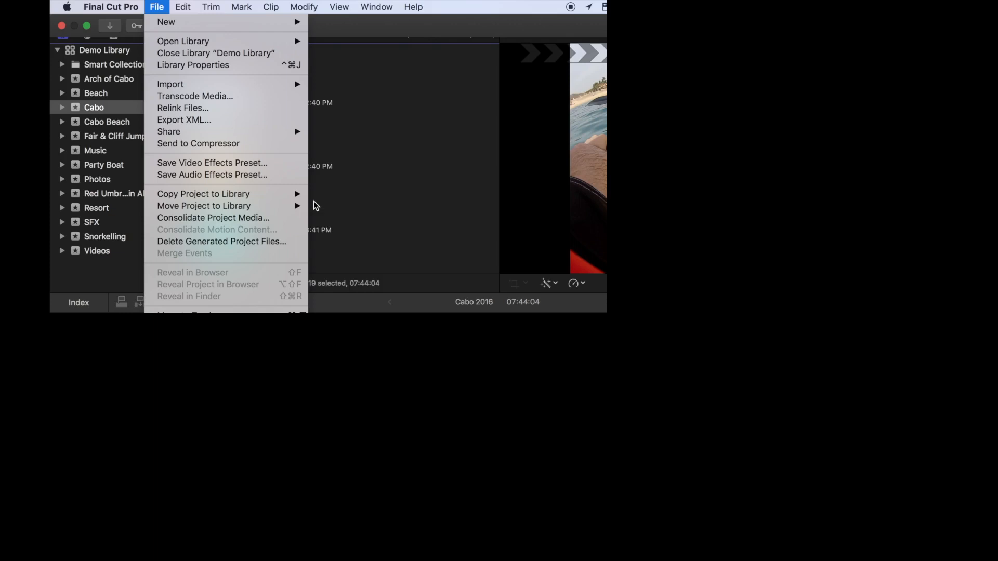
mouse_move(203, 194)
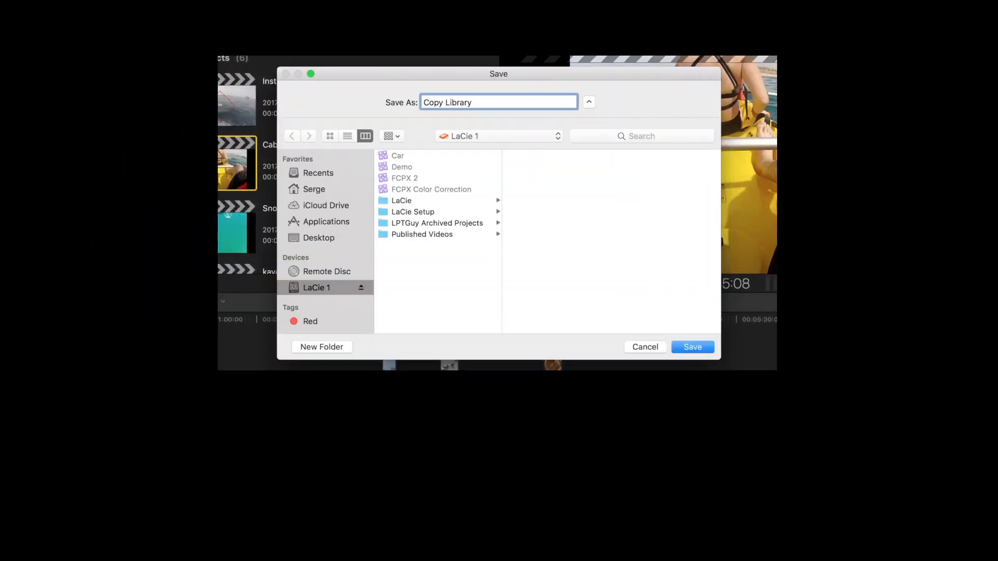
click(692, 347)
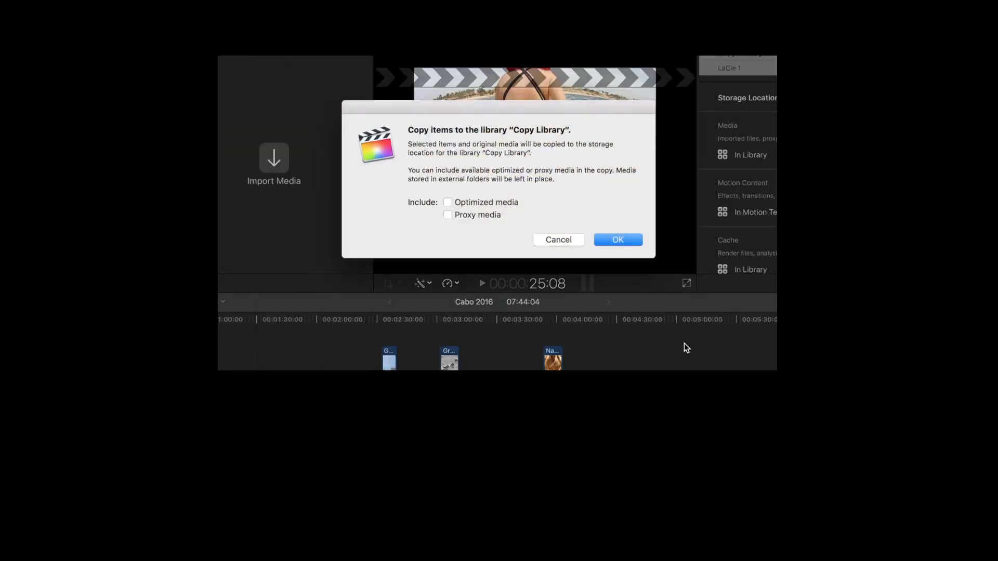
mouse_move(664, 303)
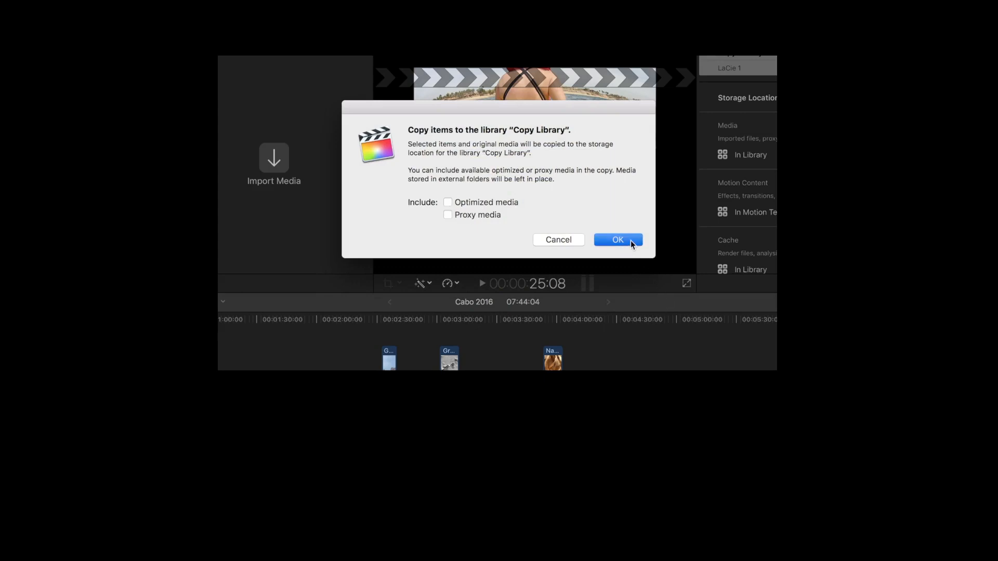
click(617, 240)
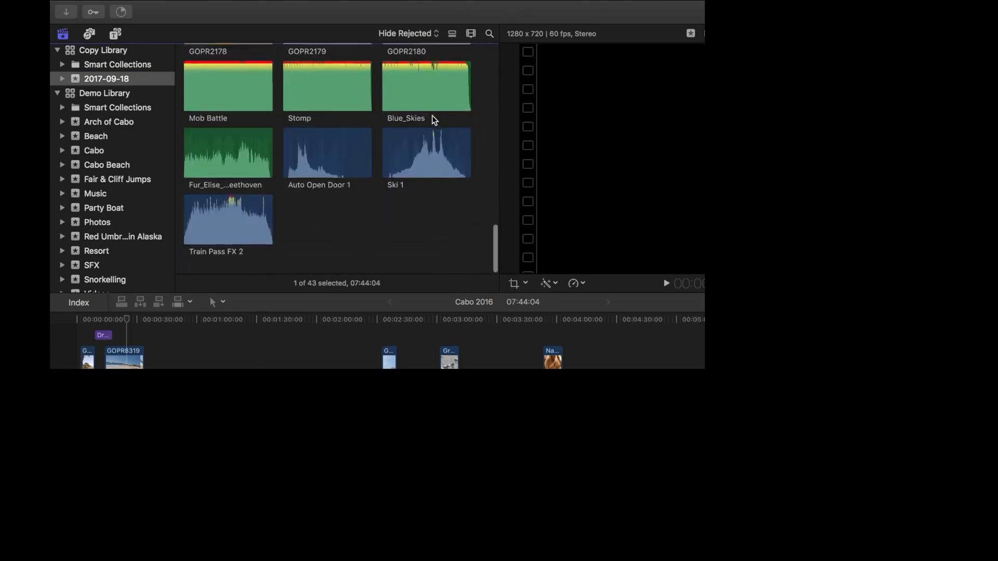
Step: Return to the Demo Library's Cabo event listing its six projects
click(94, 150)
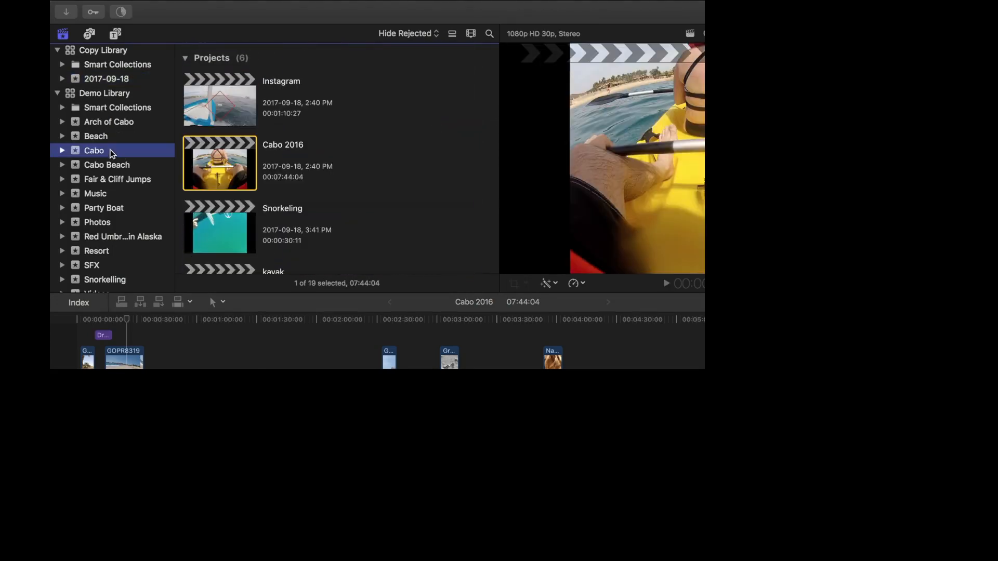
mouse_move(197, 169)
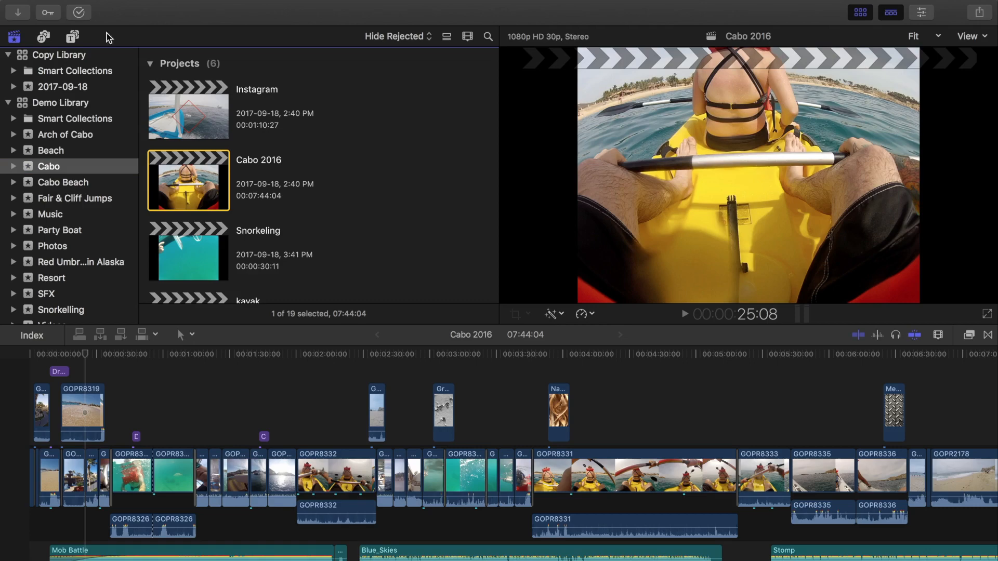
Step: Move the Cabo 2016 project into a new Move Library saved on LaCie 1
click(181, 10)
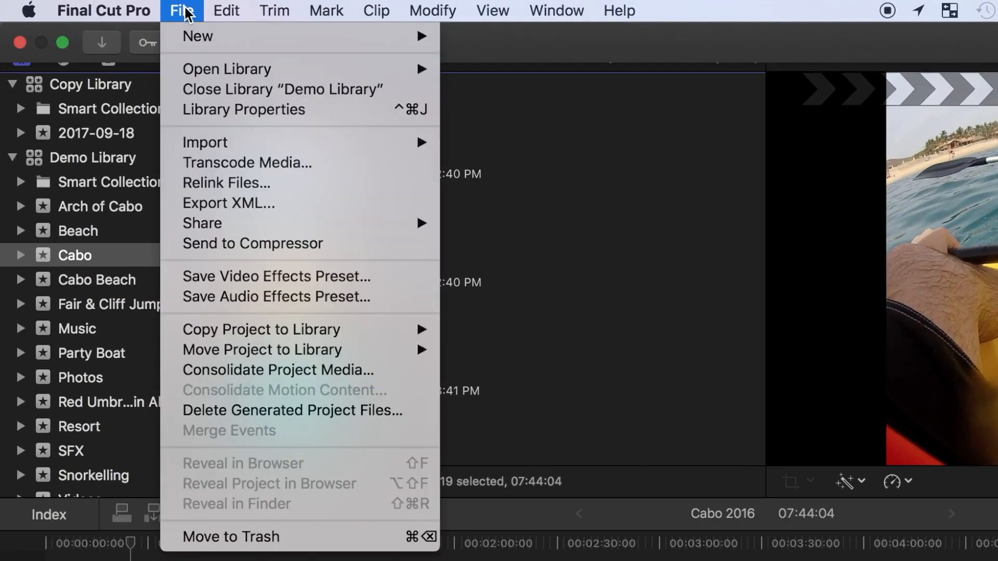
mouse_move(261, 349)
text(Move Library)
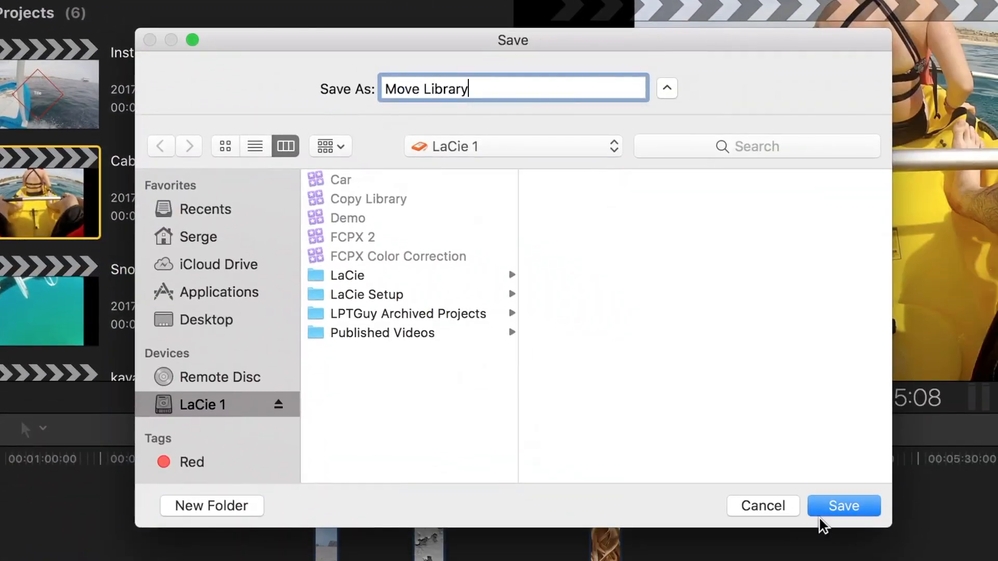
click(843, 507)
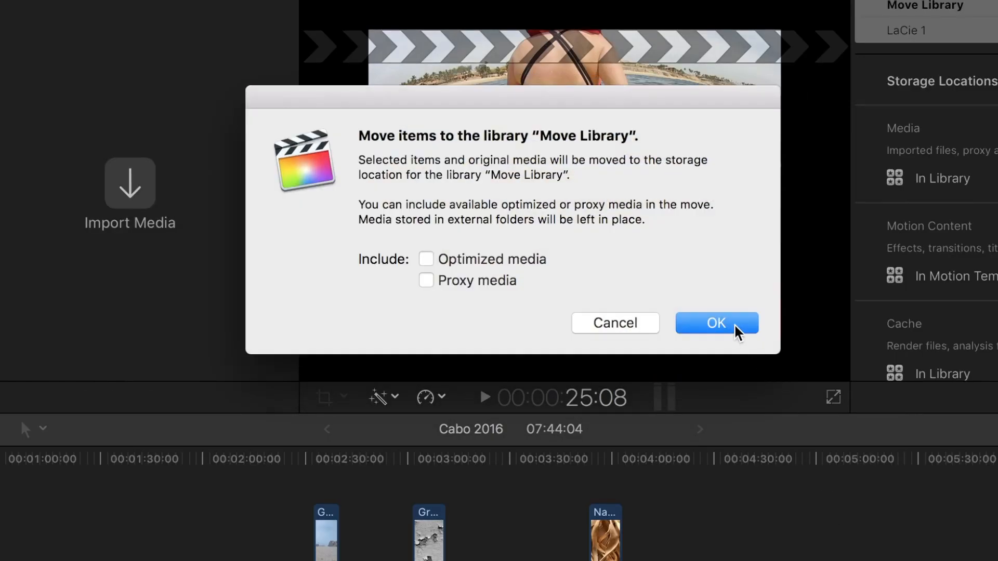
click(715, 322)
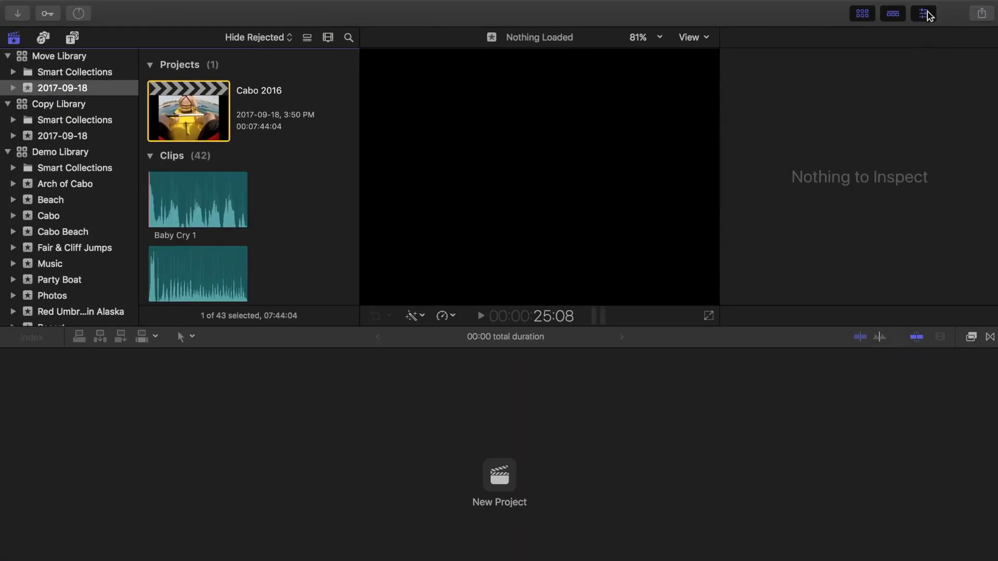
Step: Load the moved Cabo 2016 project and check the Demo Library's Cabo event now lists five projects
click(923, 12)
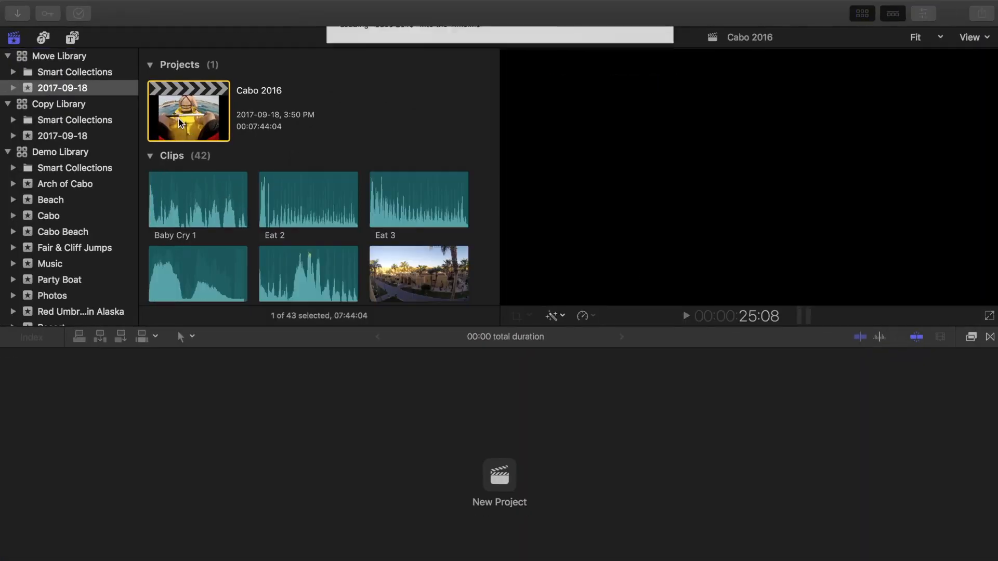
double_click(188, 111)
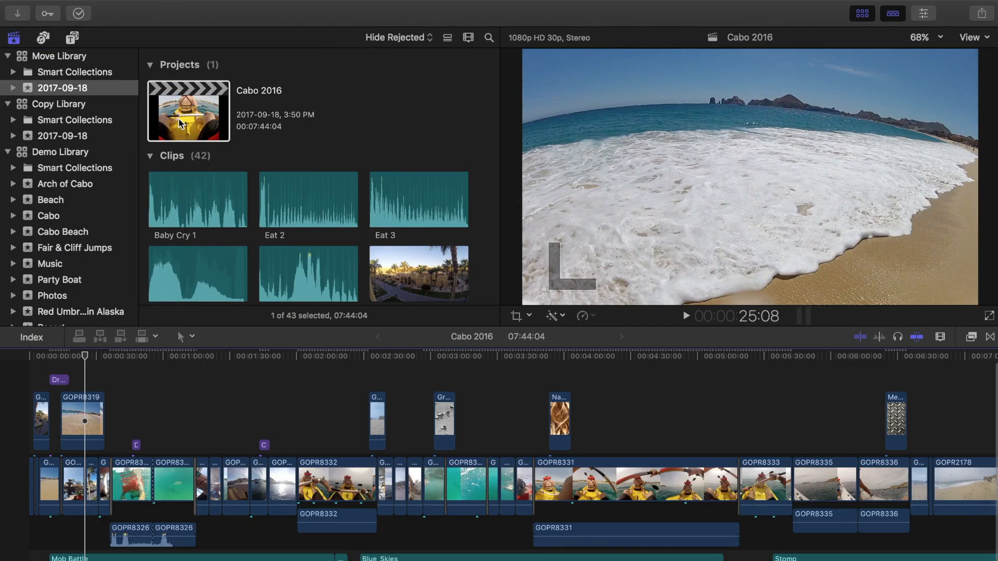
click(47, 216)
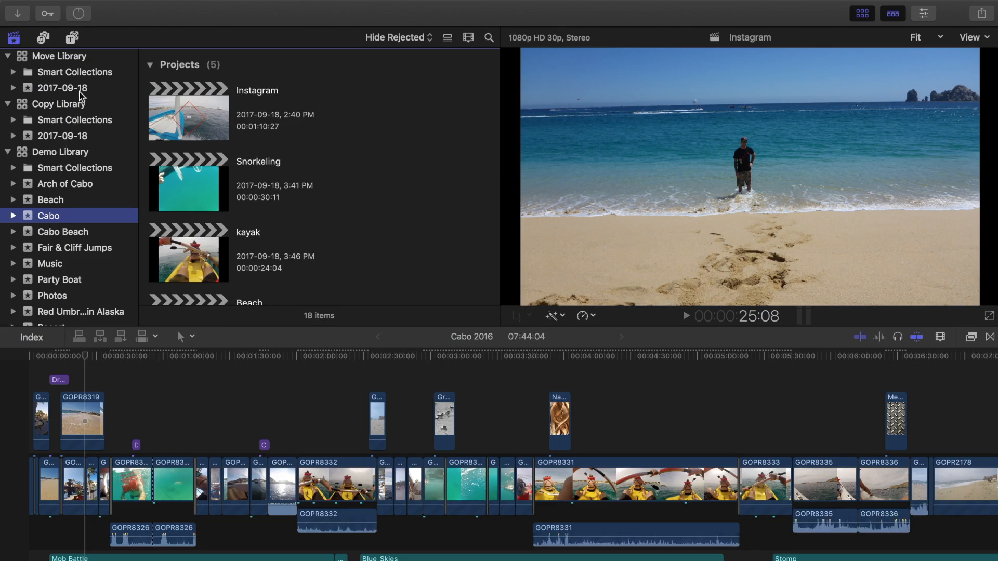
Step: Consolidate the Move Library's original media into the library, leaving optimized and proxy media unchecked
click(61, 87)
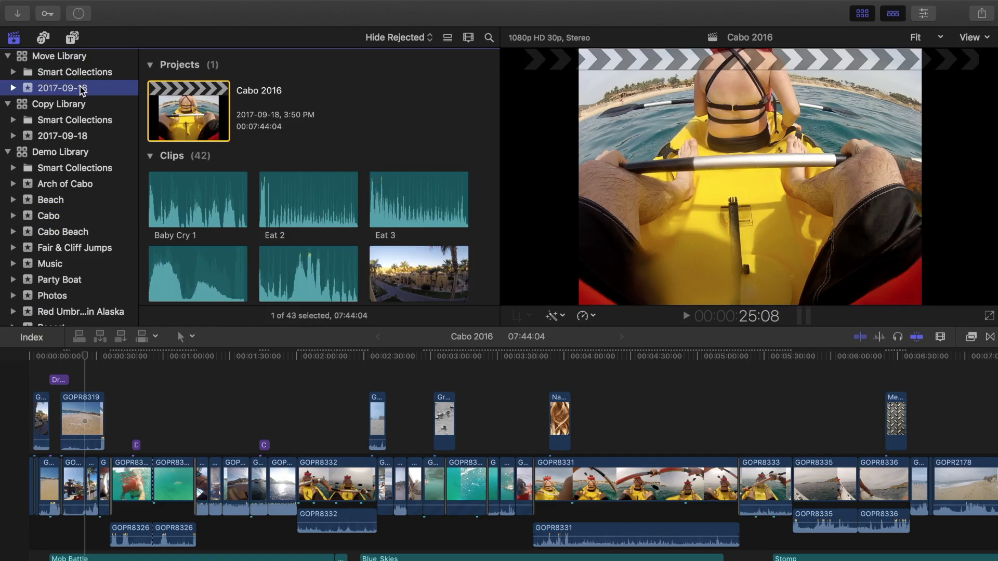
click(59, 56)
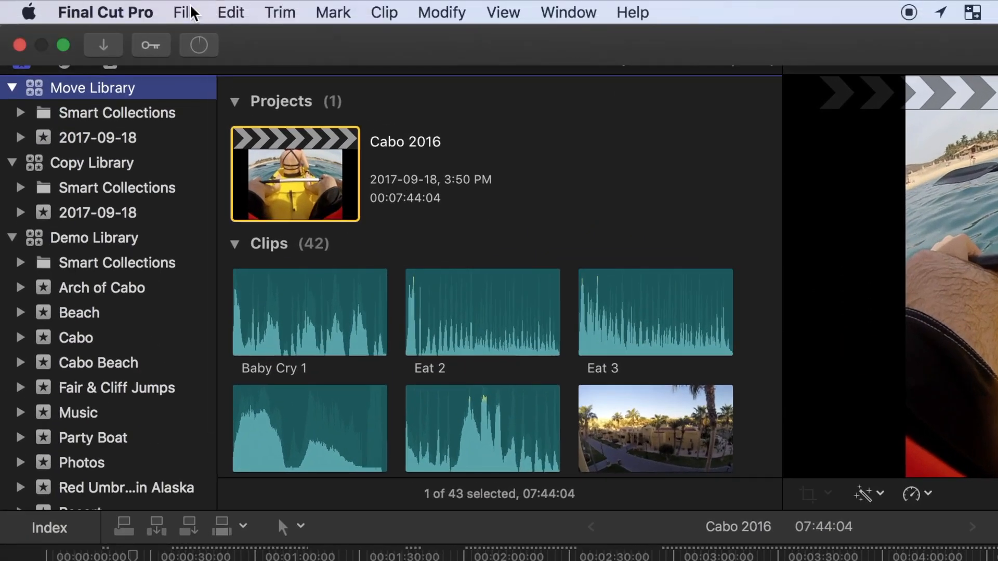
click(185, 12)
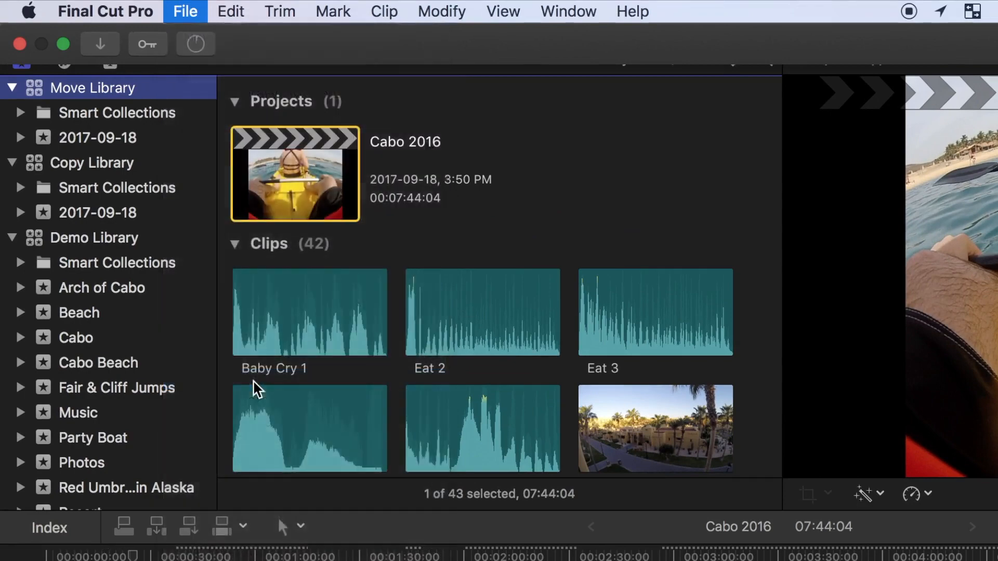
click(185, 11)
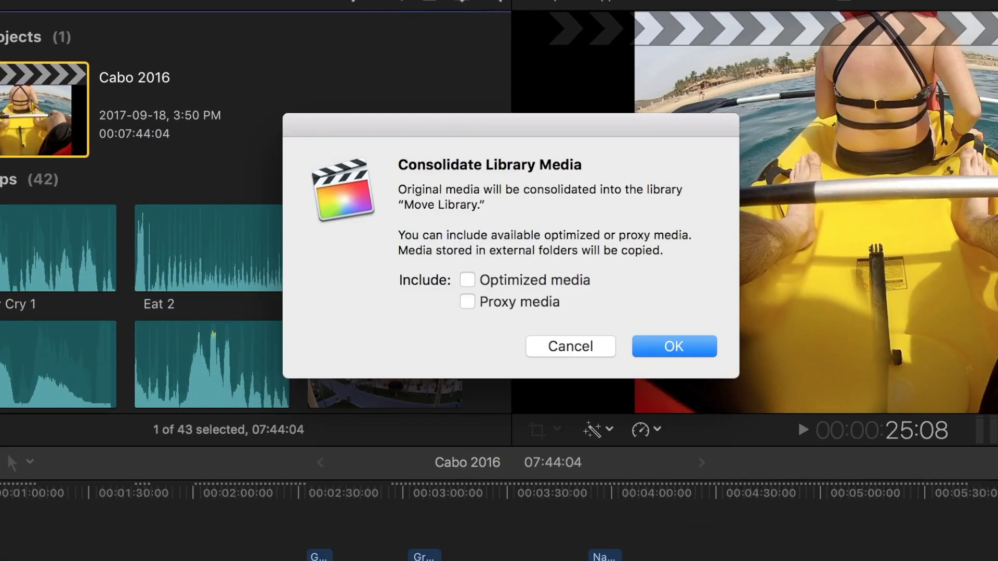
click(674, 347)
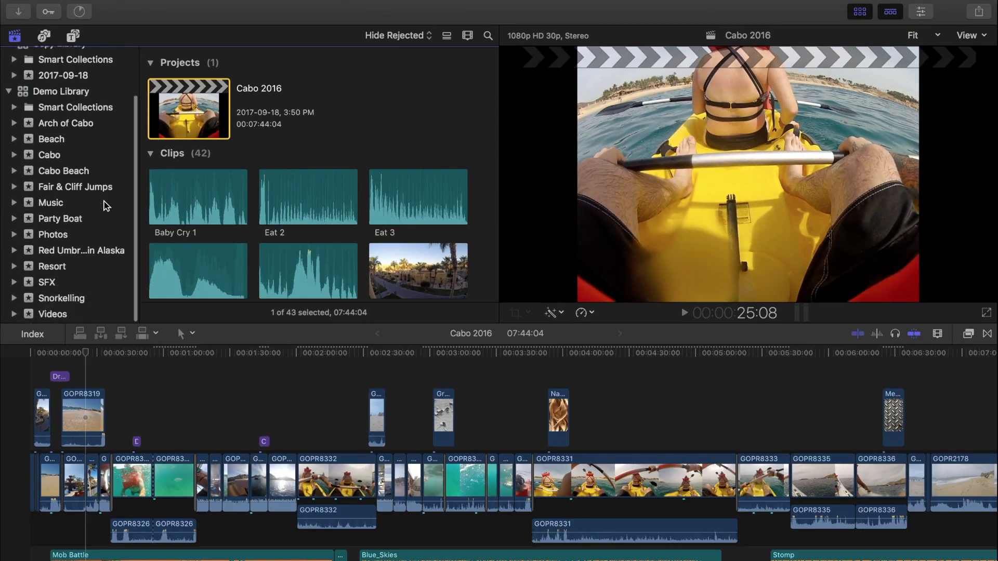
Step: Move the Videos event from the Demo Library into the Move Library
click(118, 6)
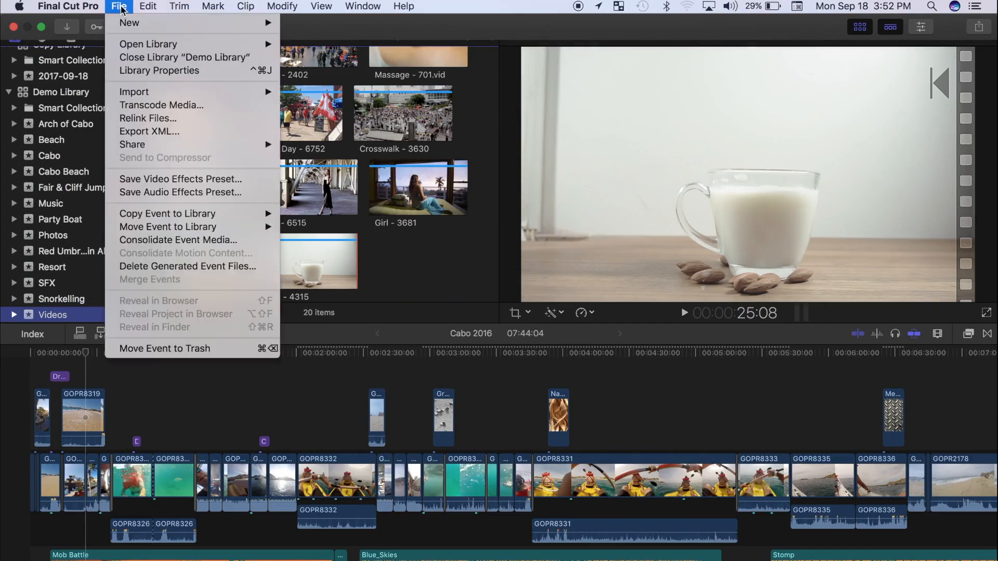
click(168, 226)
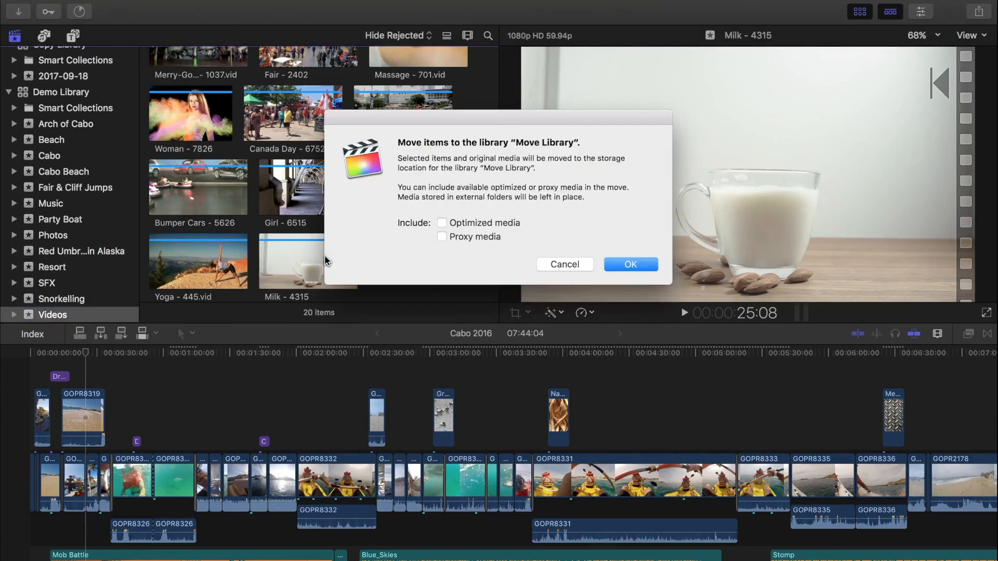
click(630, 264)
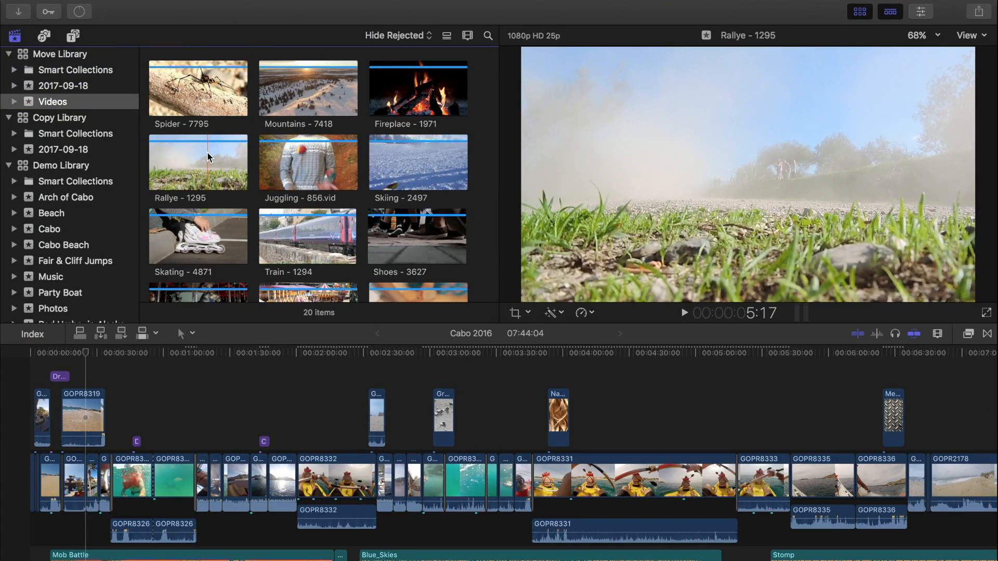
click(65, 197)
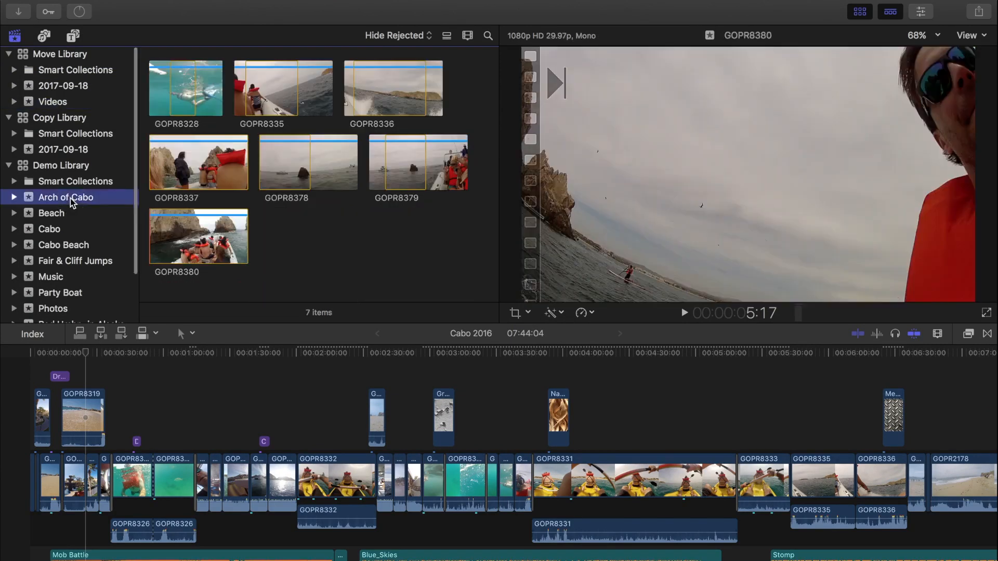
Step: Create a new empty event 2017-09-18 1 in the Demo Library
scroll(down, 3)
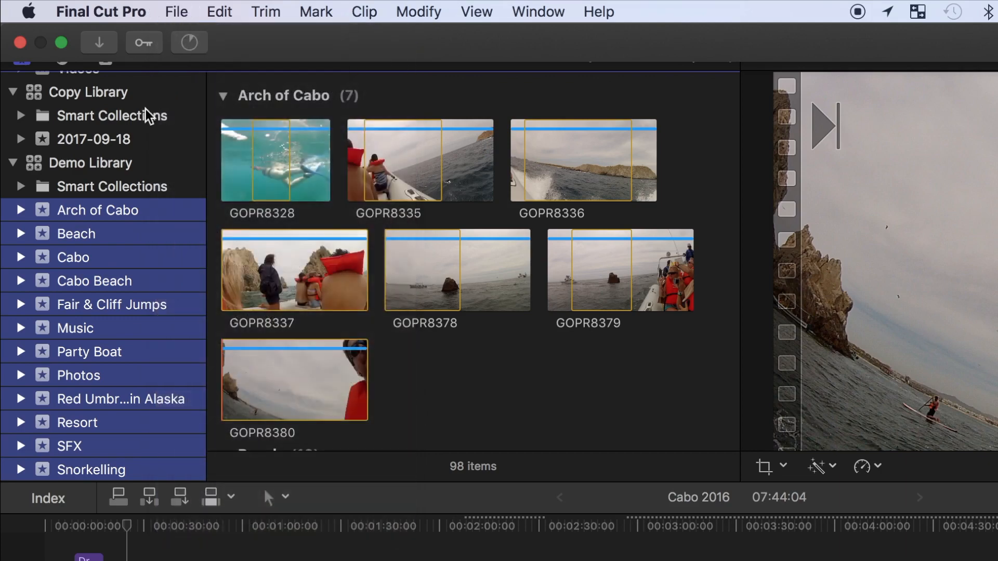
click(91, 164)
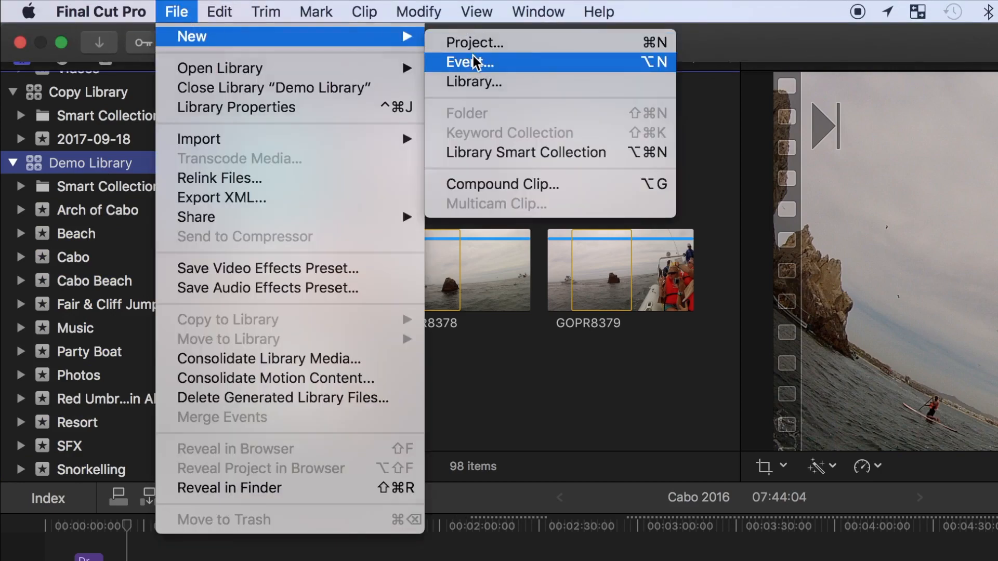
click(469, 61)
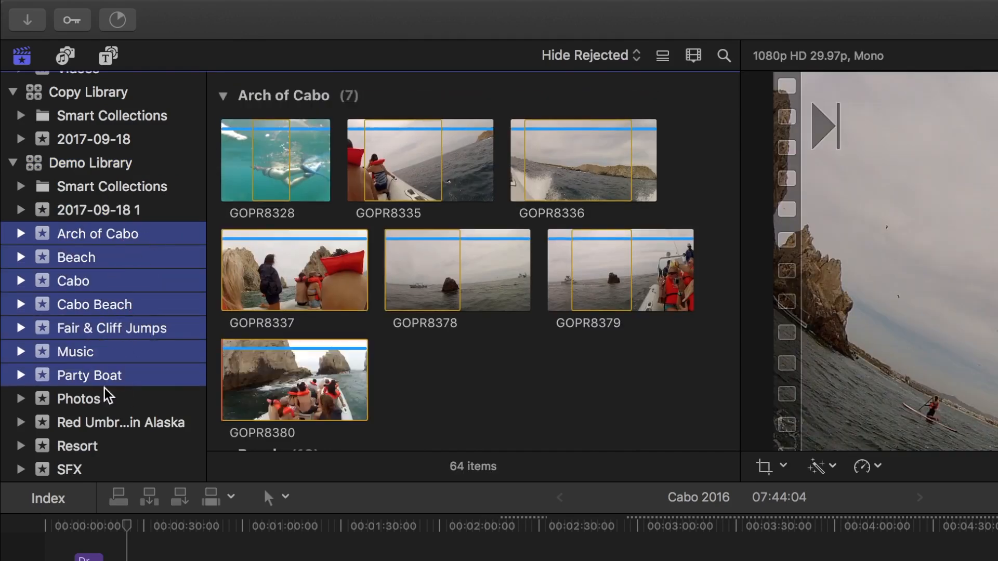
scroll(down, 3)
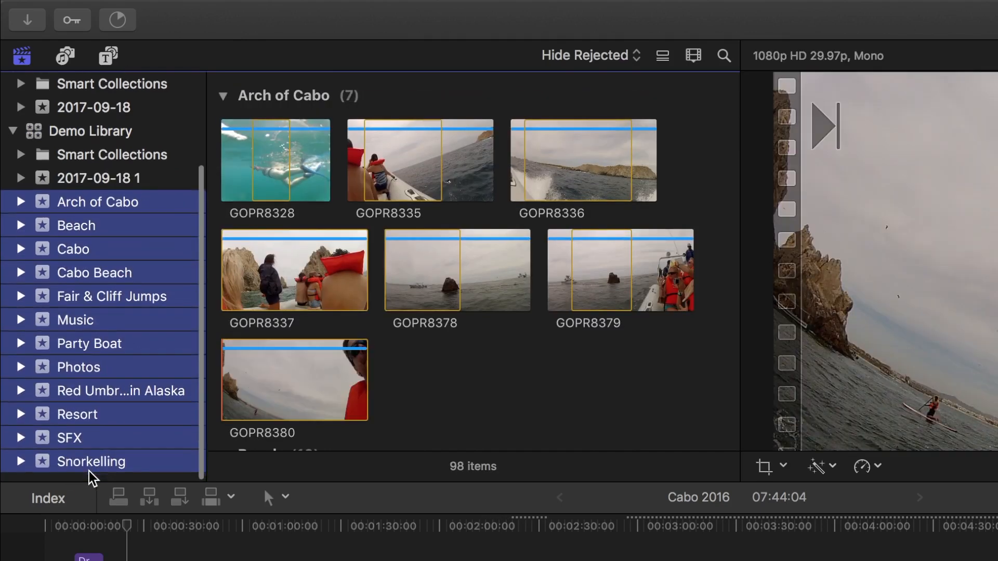
Step: Move the events Arch of Cabo through Snorkelling into the Move Library and browse its contents
click(177, 12)
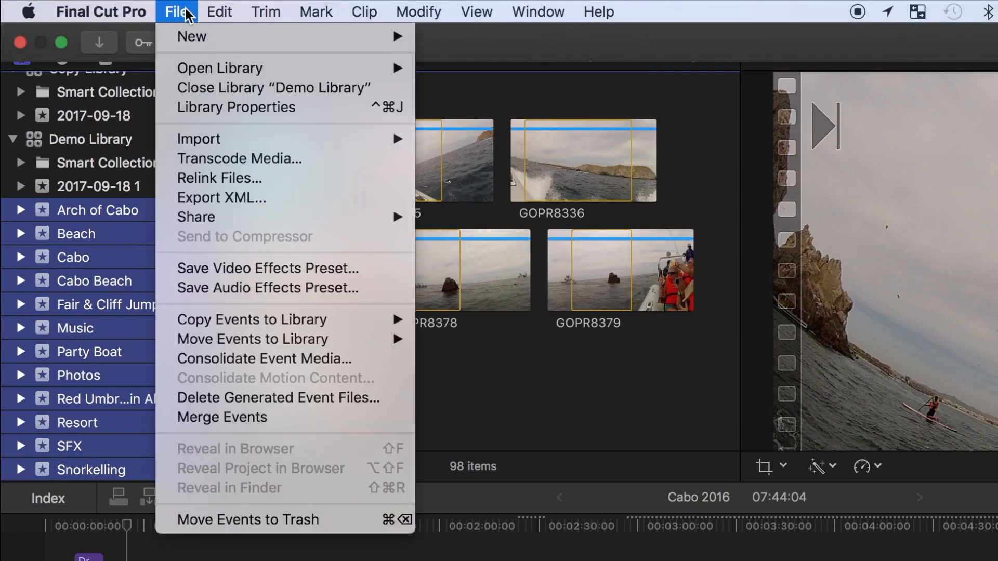
mouse_move(252, 339)
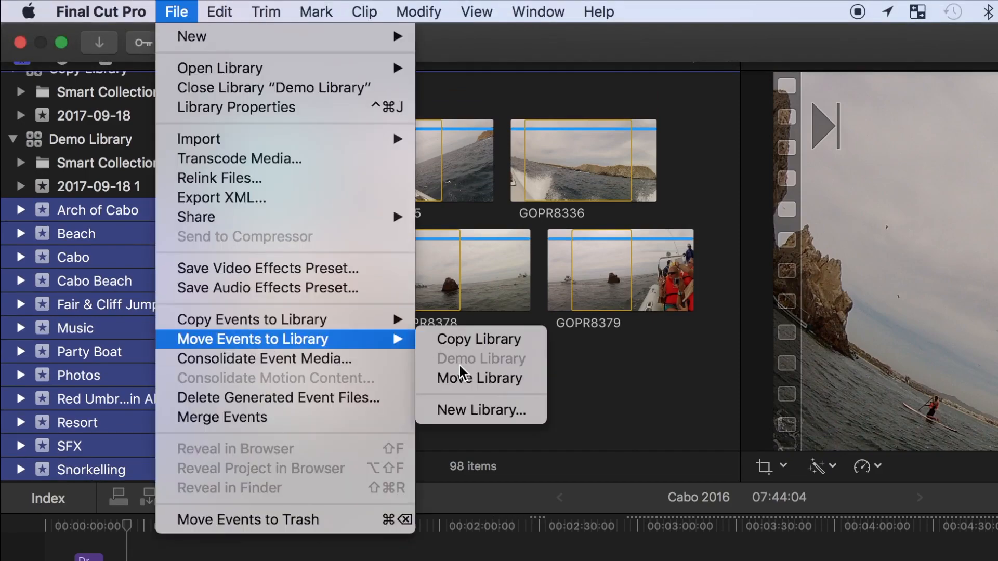
click(481, 377)
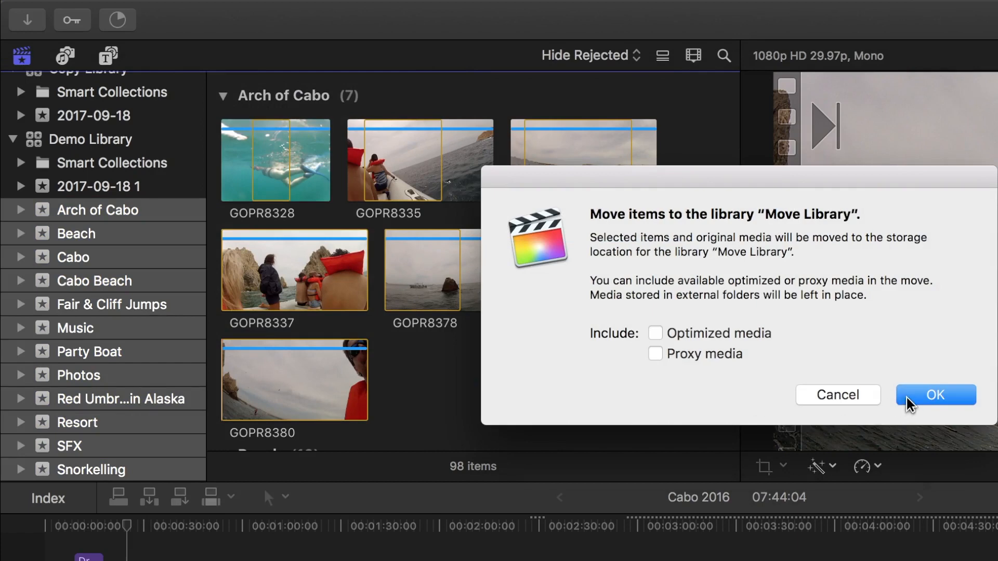
click(936, 395)
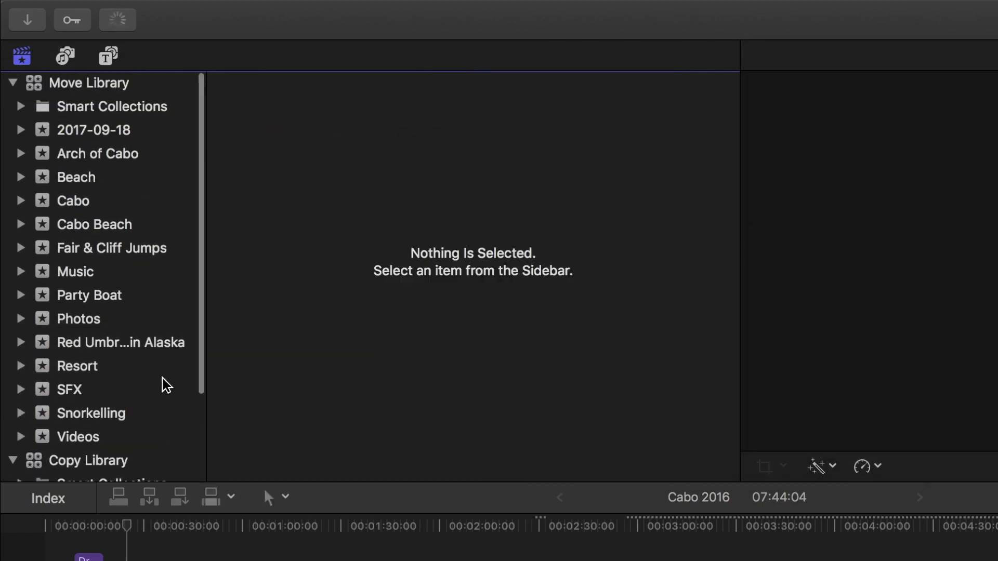
click(91, 83)
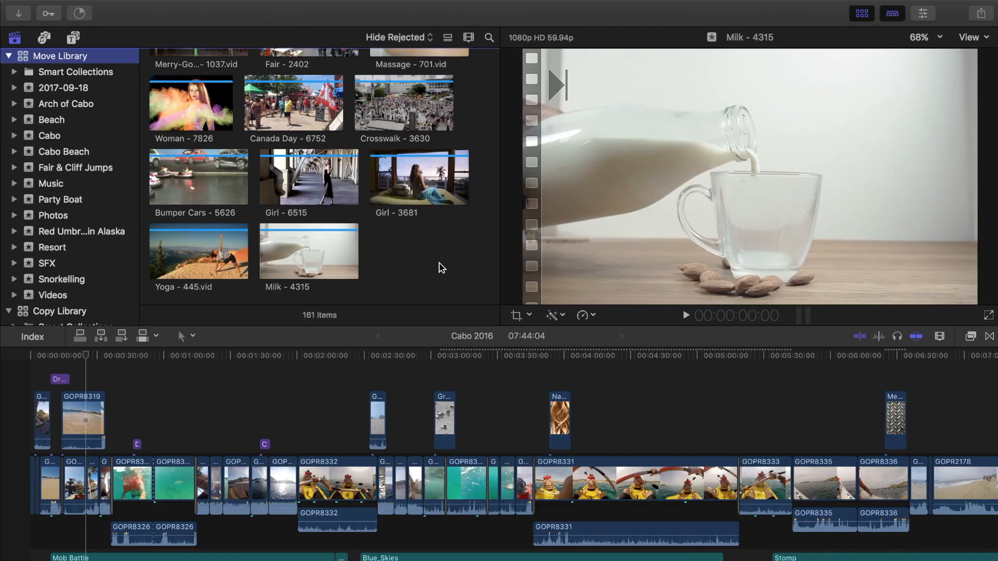
mouse_move(259, 18)
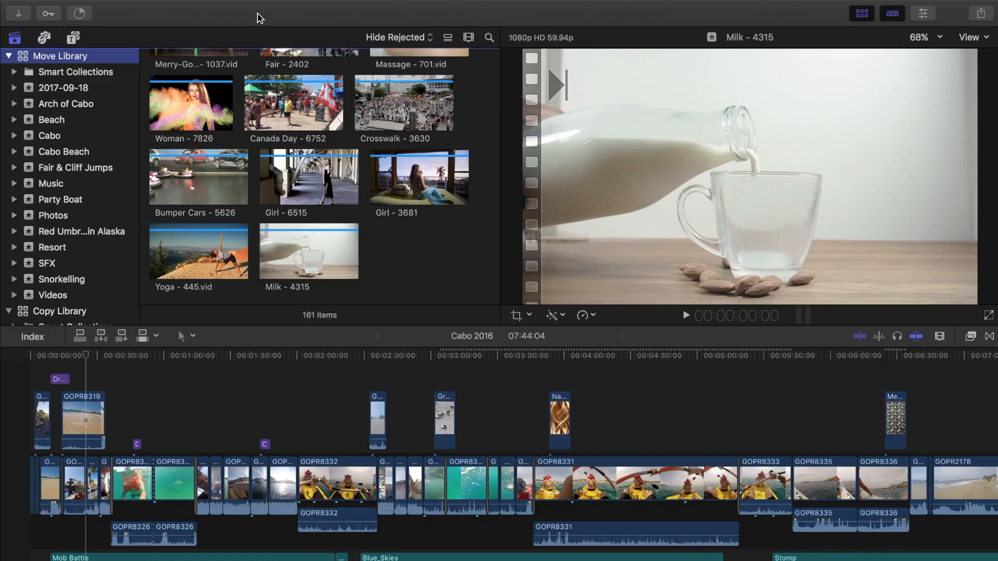